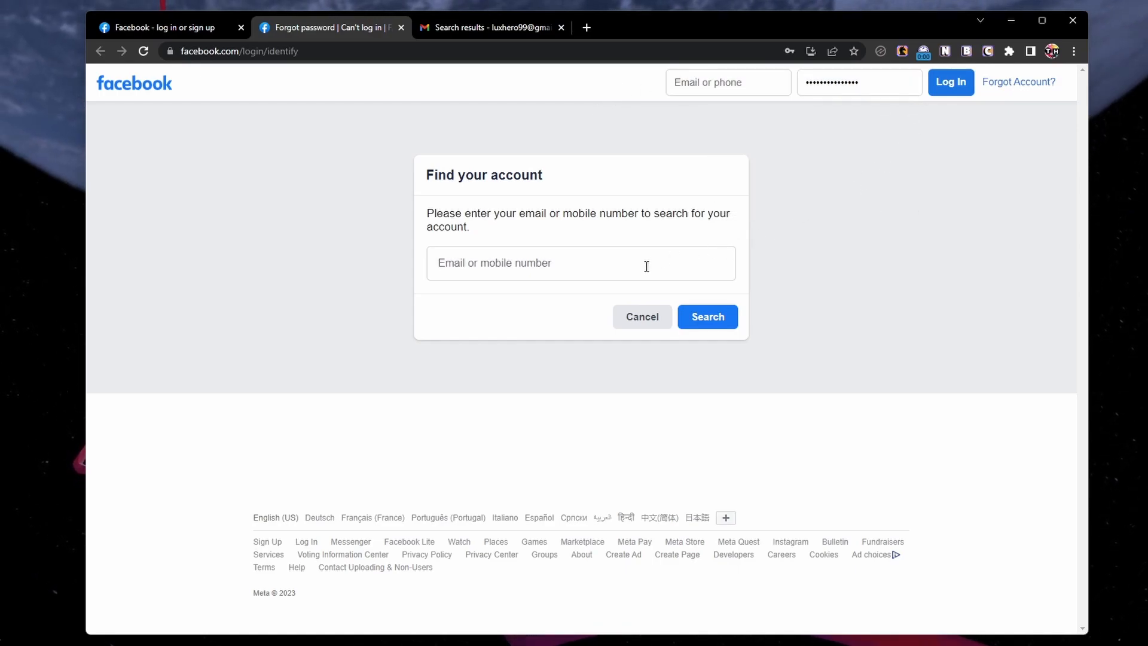
pyautogui.moveTo(334, 262)
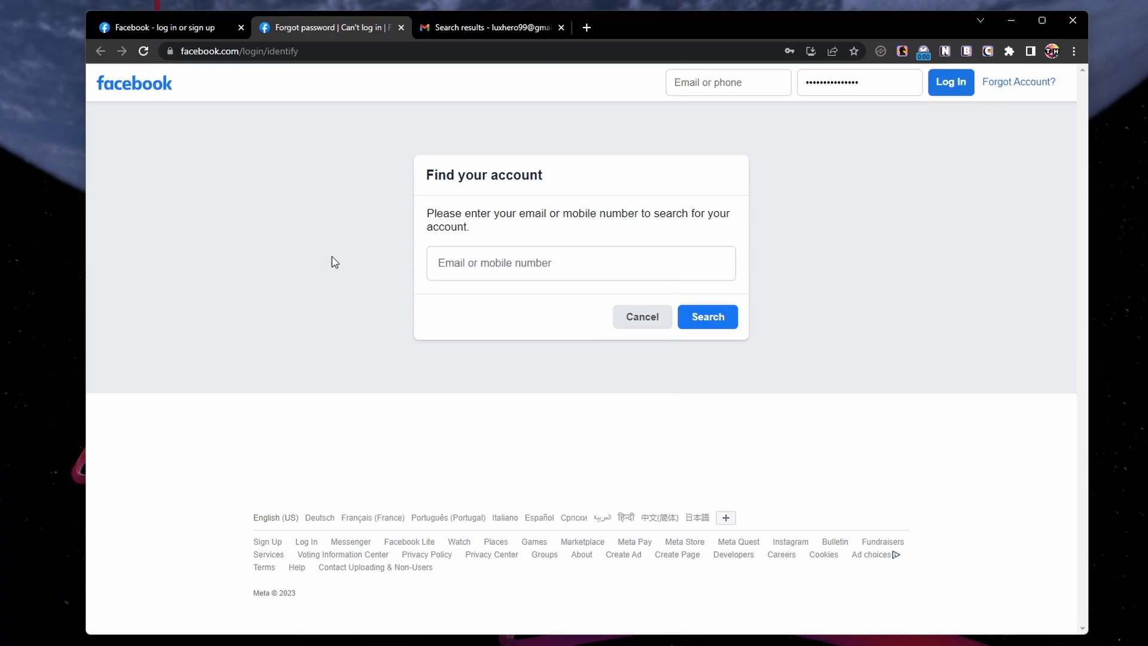
pyautogui.moveTo(318, 279)
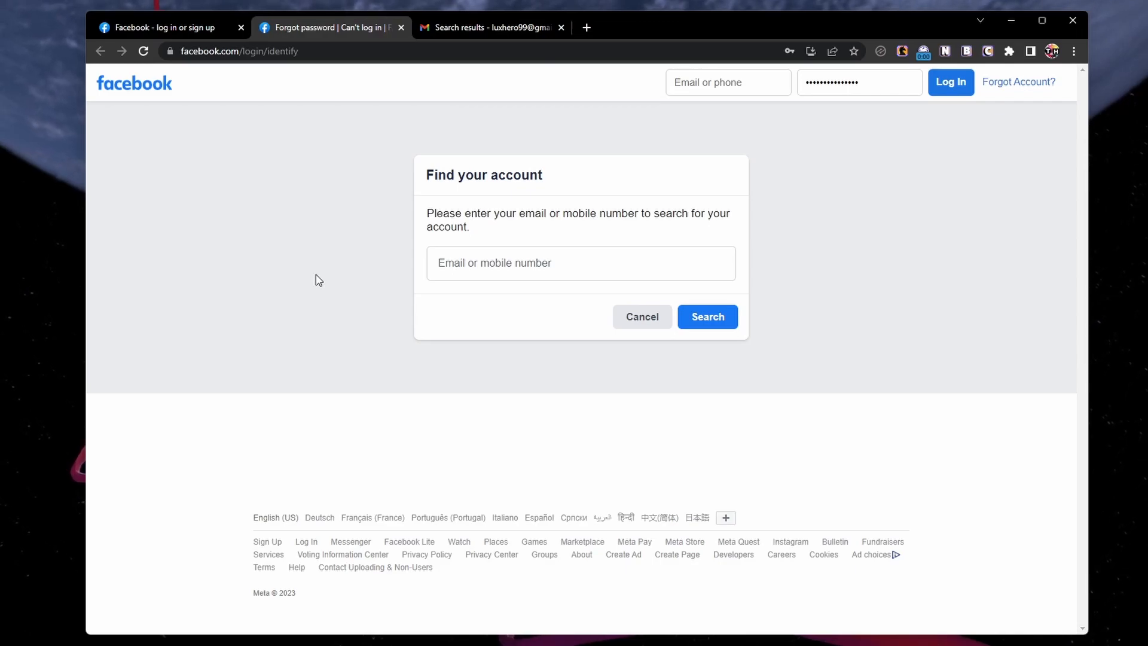
# - Enter the account's email address and search so Facebook locates the matching account
pyautogui.click(581, 263)
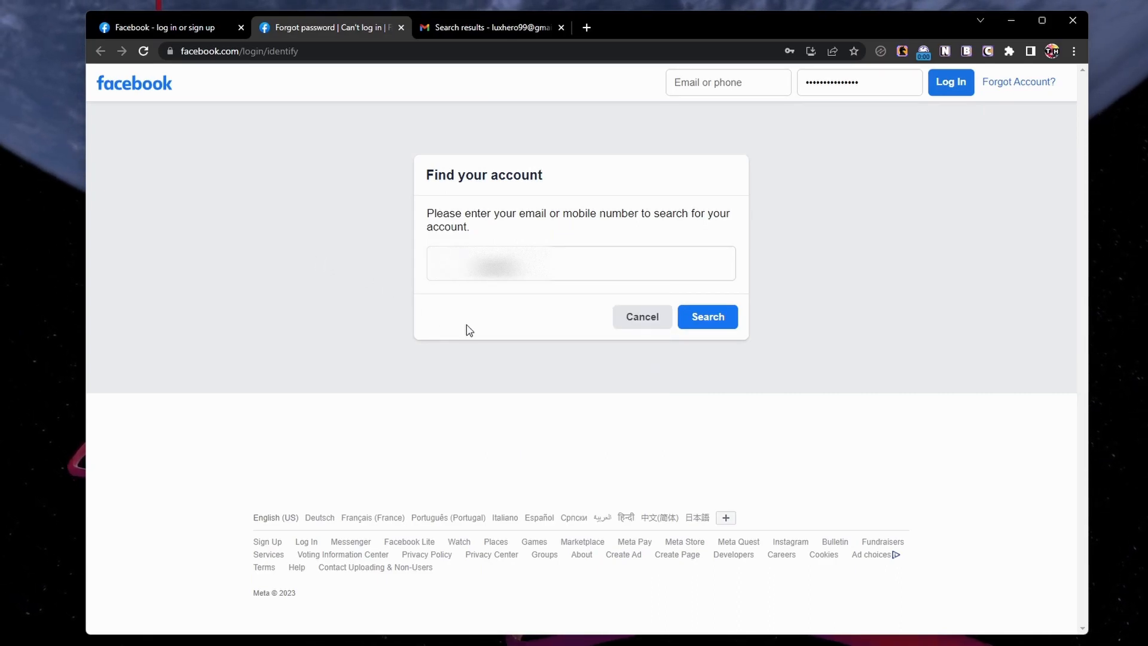
pyautogui.click(705, 317)
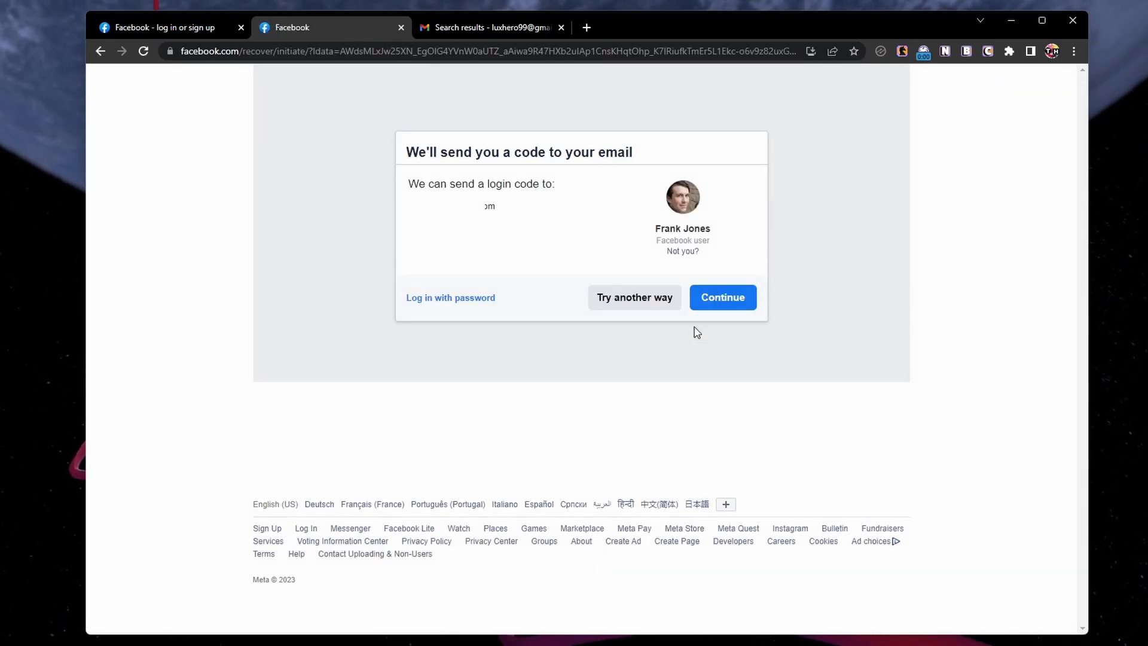
# - Continue so Facebook emails the login code and asks for the six-digit security code
pyautogui.click(723, 298)
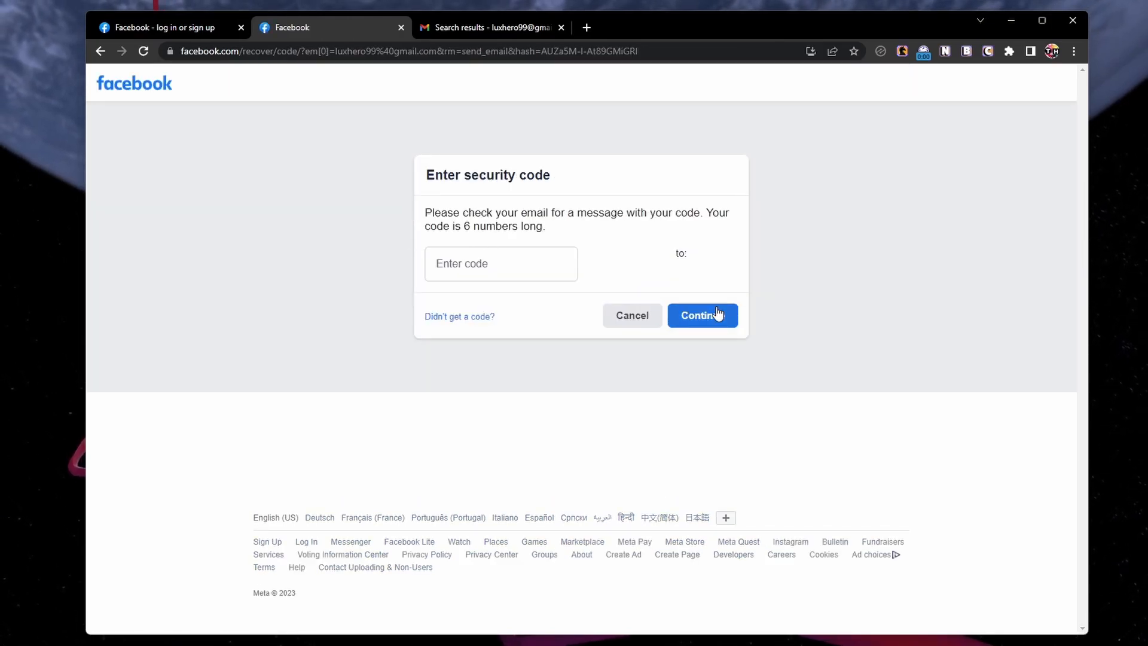
pyautogui.moveTo(1054, 184)
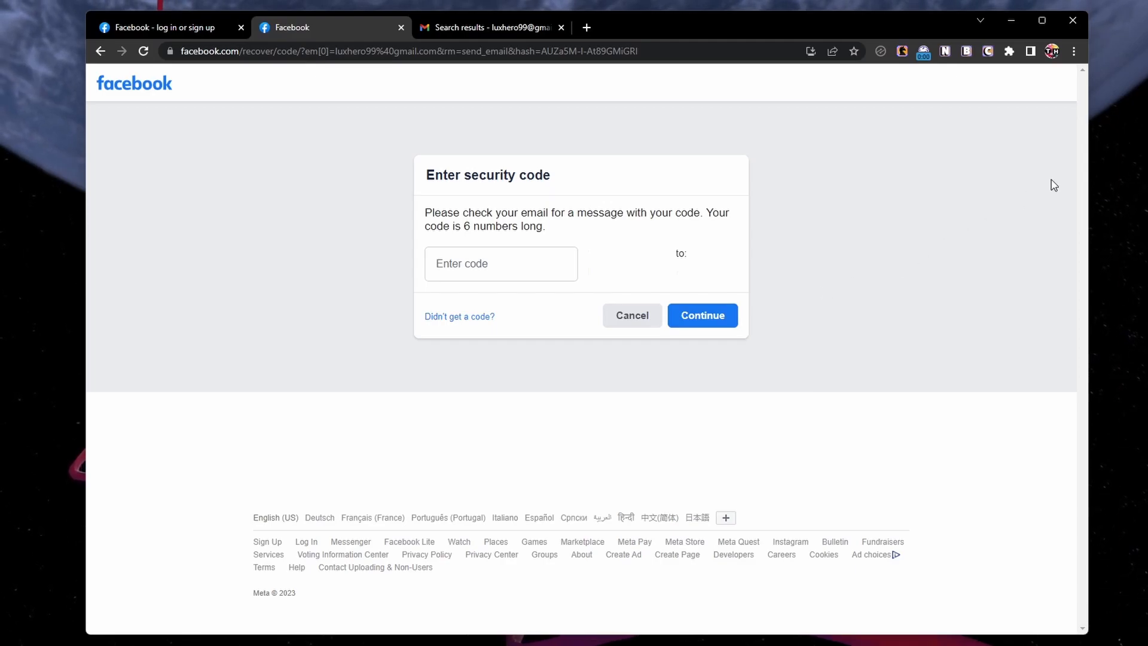
pyautogui.moveTo(1074, 149)
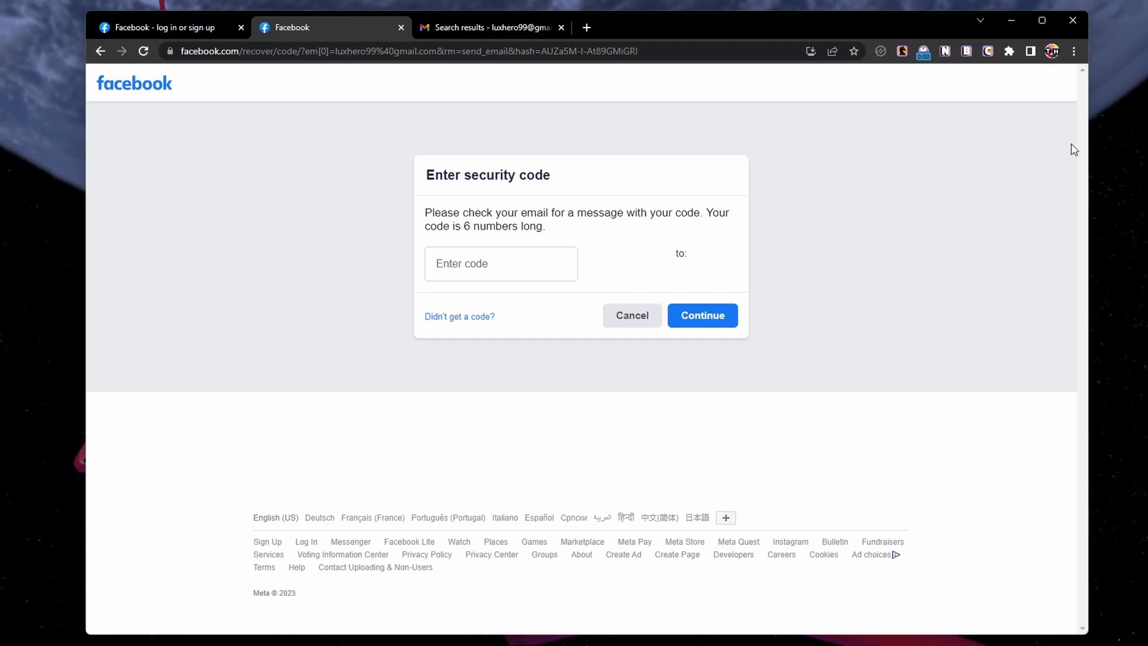
pyautogui.click(1074, 52)
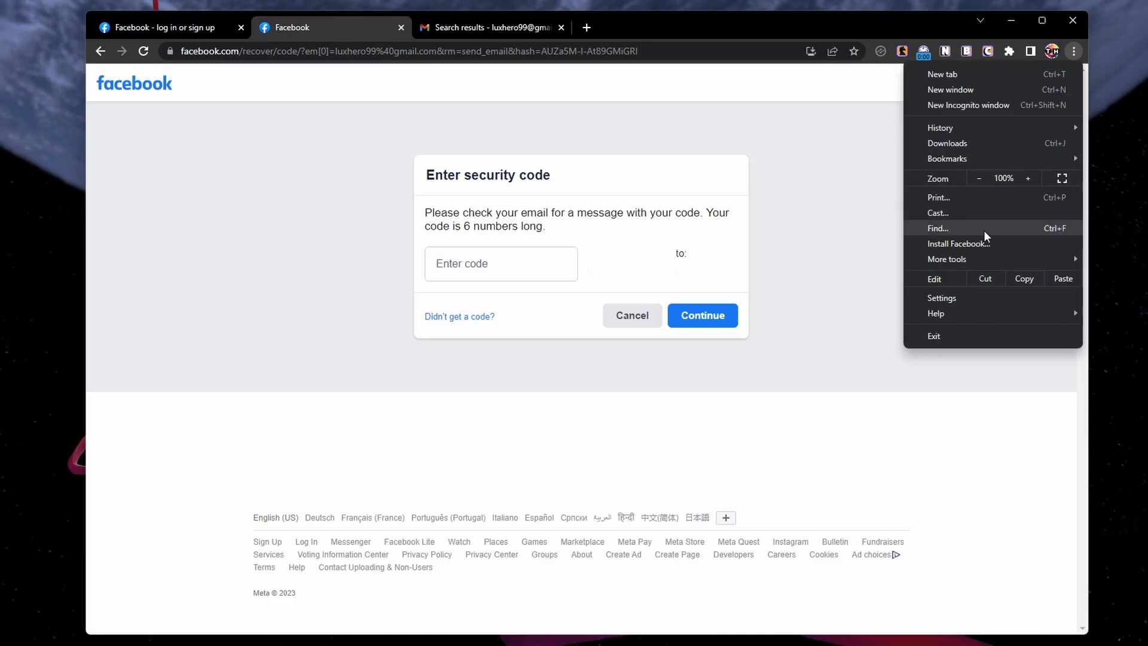
pyautogui.click(942, 303)
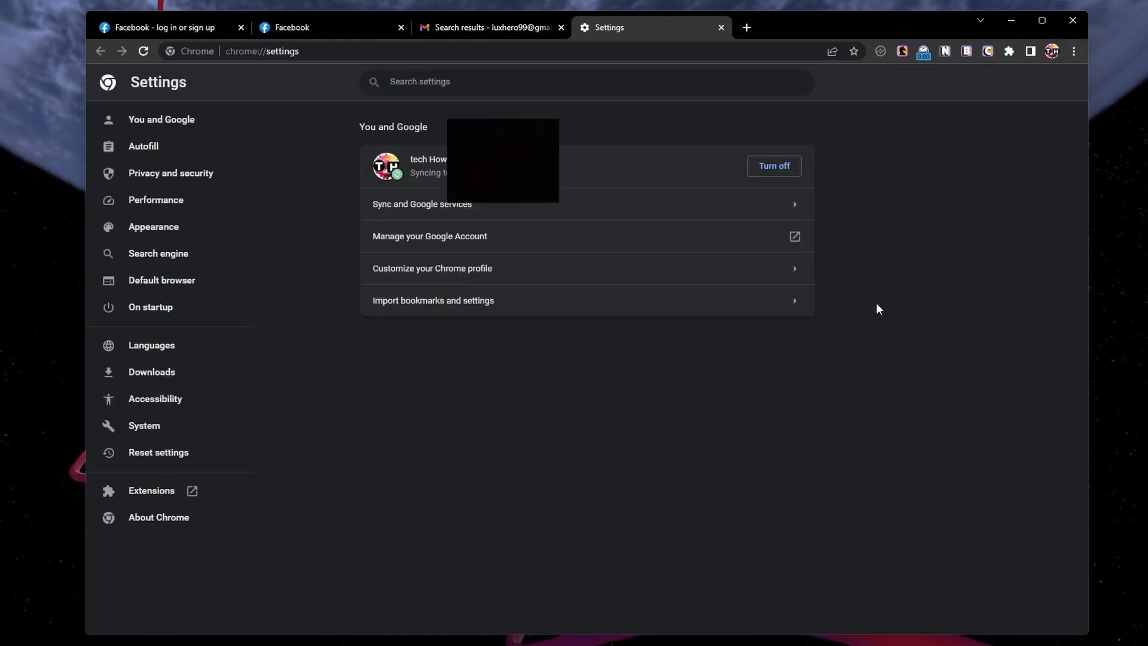
pyautogui.click(144, 146)
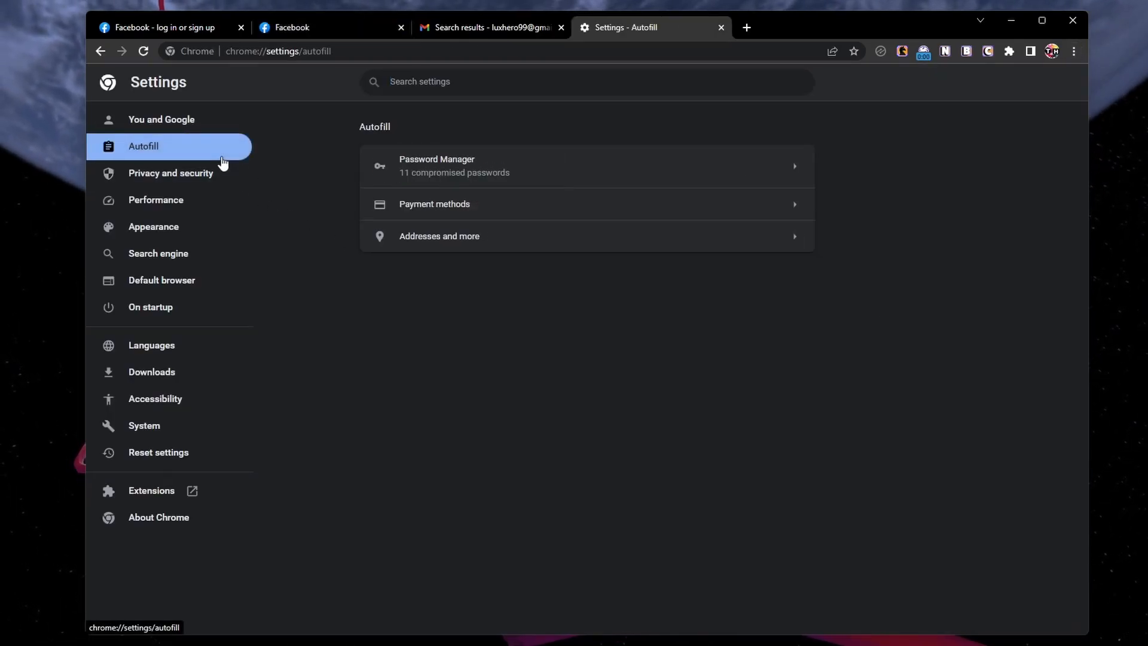
pyautogui.moveTo(528, 176)
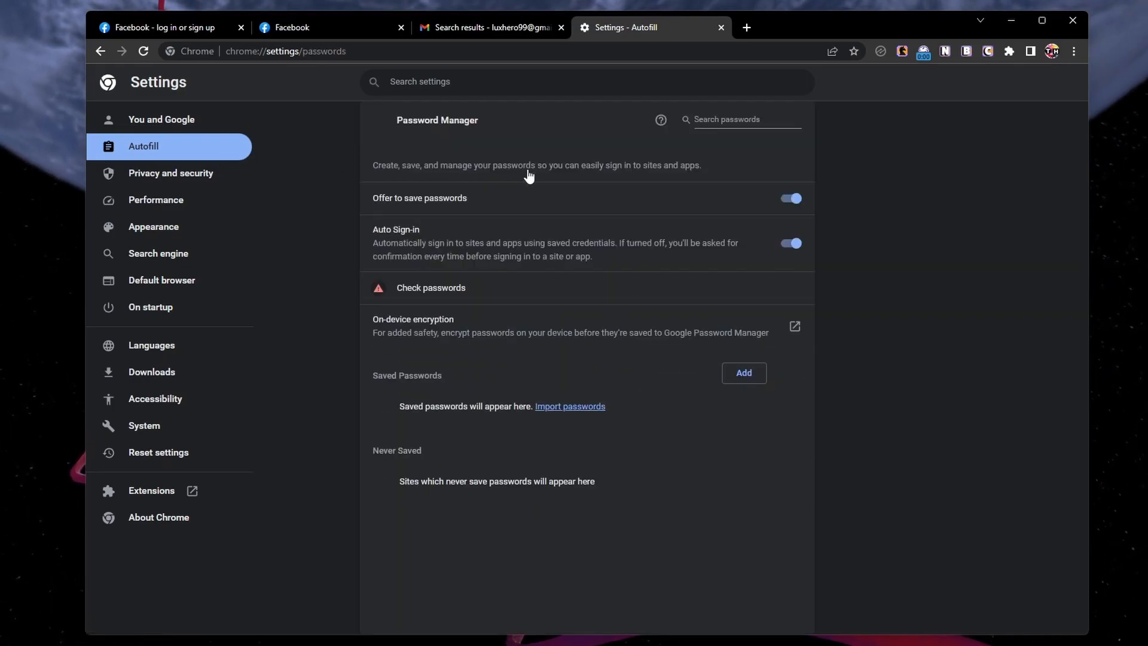
pyautogui.write('facebook')
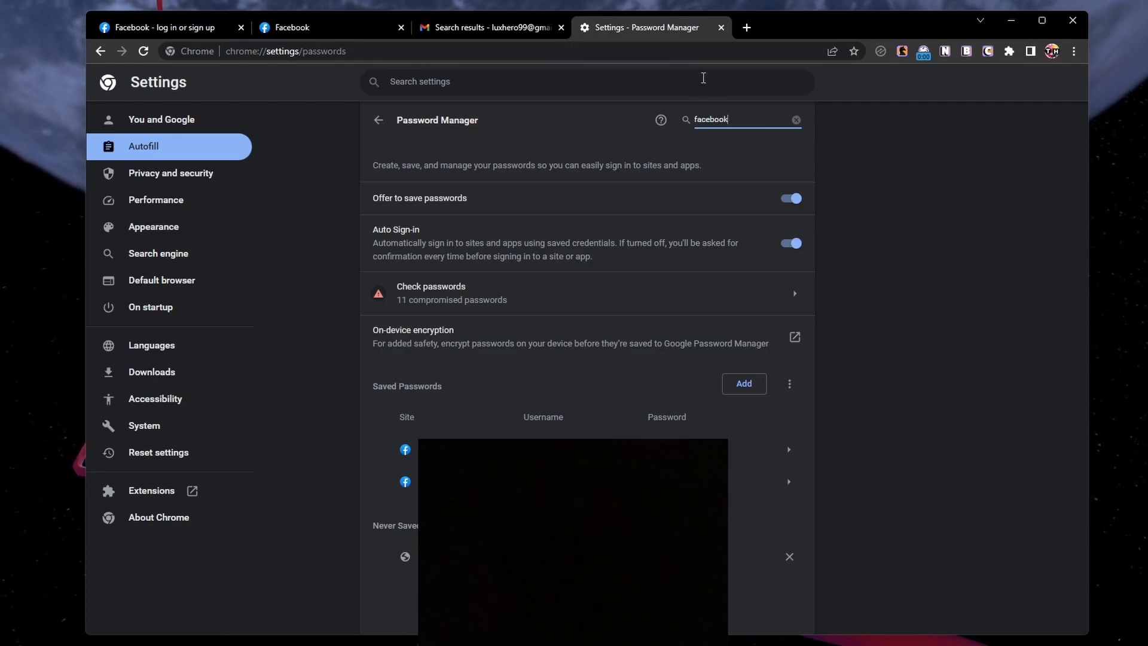
pyautogui.moveTo(730, 118)
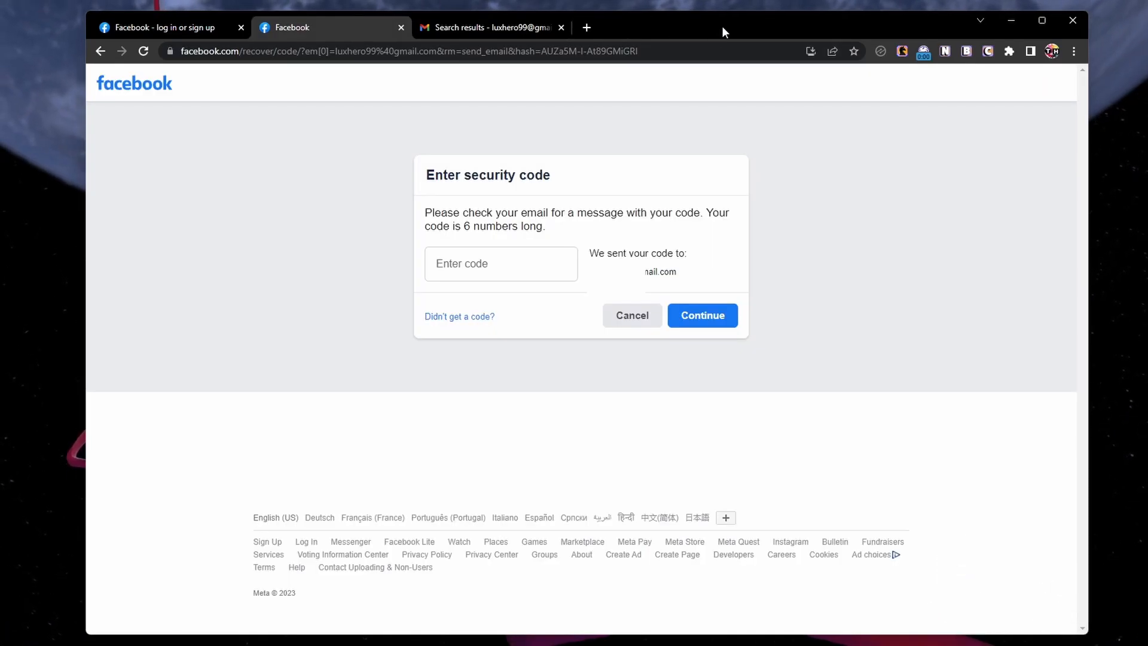
# - Search Gmail for 'facebook' and select the Facebook account recovery code email
pyautogui.click(490, 27)
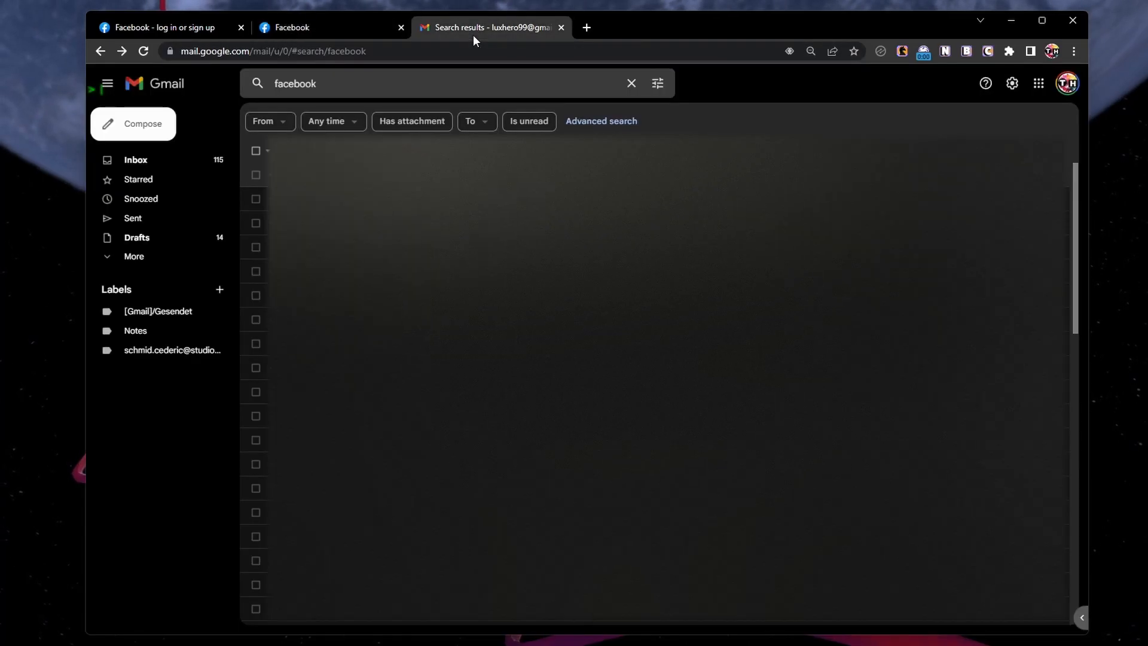
pyautogui.moveTo(580, 106)
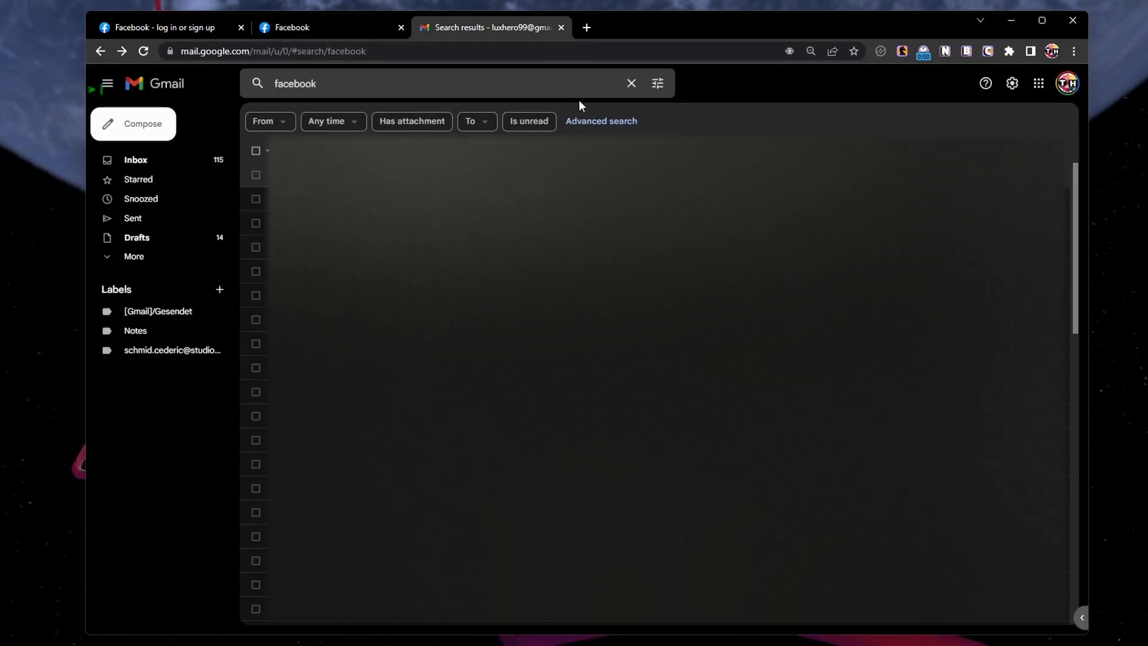
pyautogui.click(439, 83)
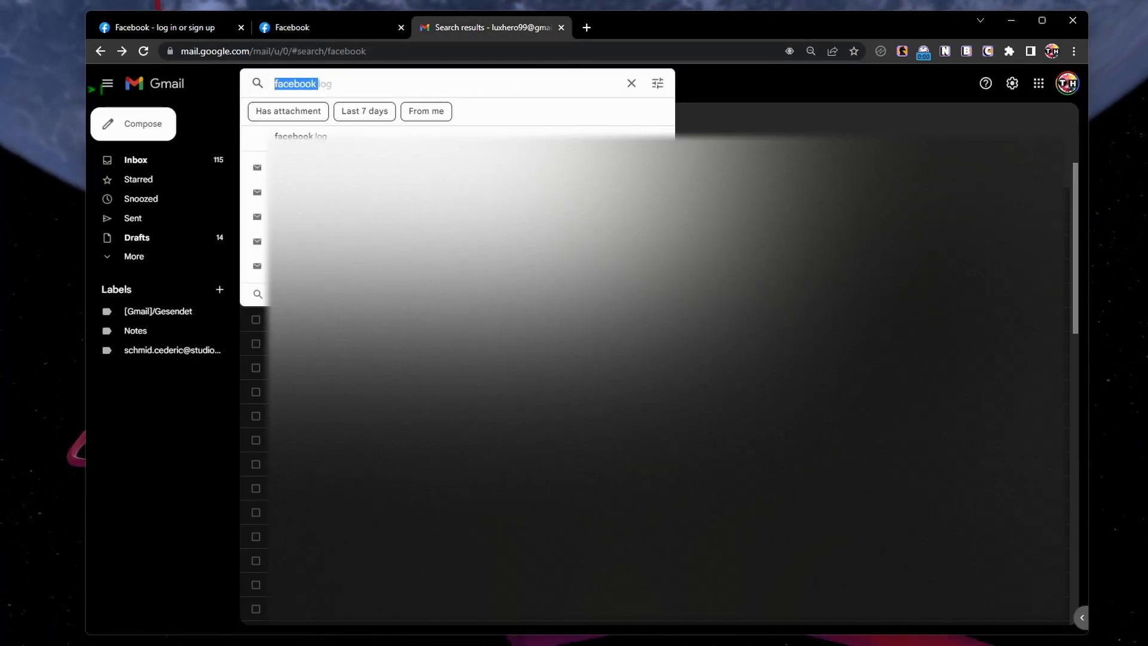
pyautogui.press('Enter')
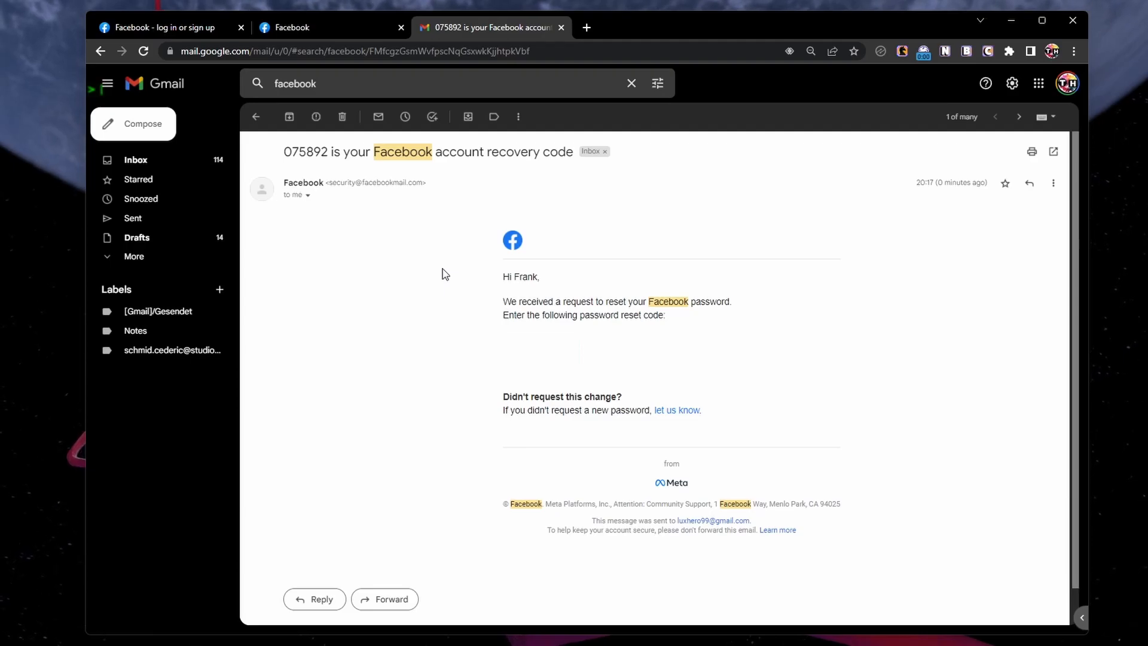
pyautogui.click(255, 116)
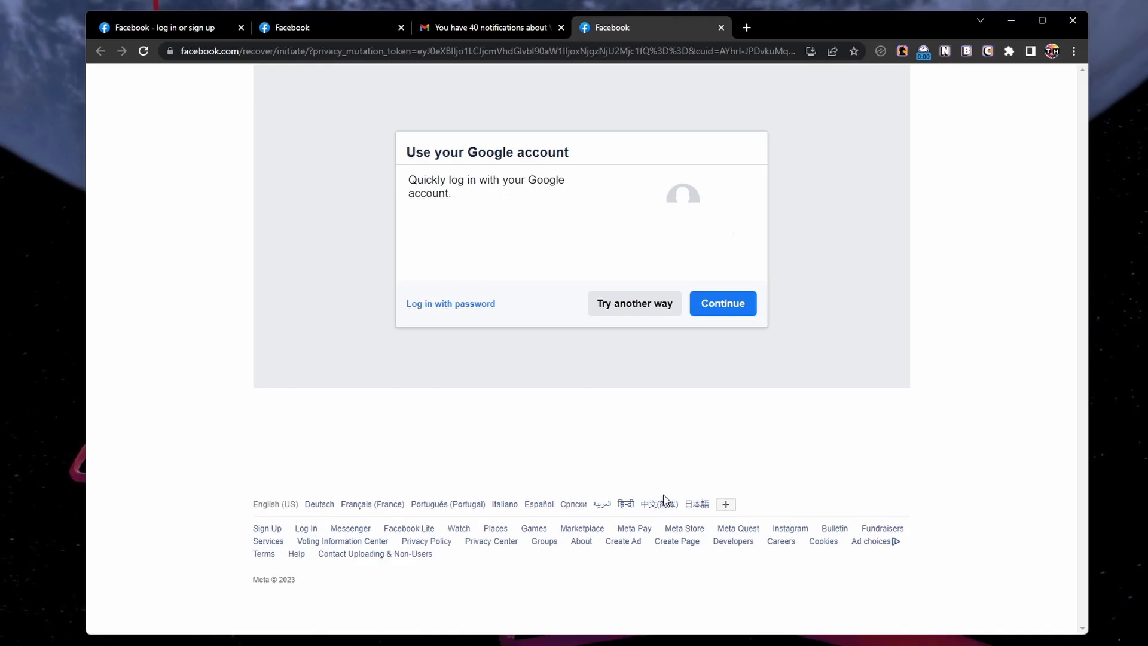
# - Choose Google account login, then bring Facebook's reset-password instructions back in front of the chooser
pyautogui.click(723, 302)
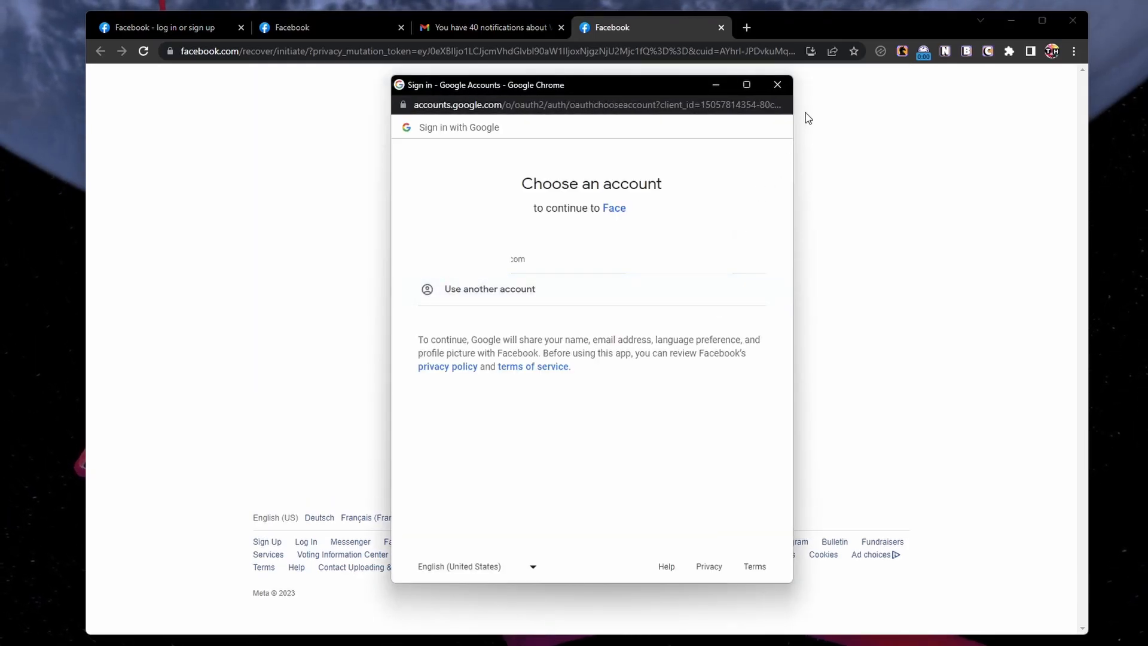
pyautogui.click(777, 83)
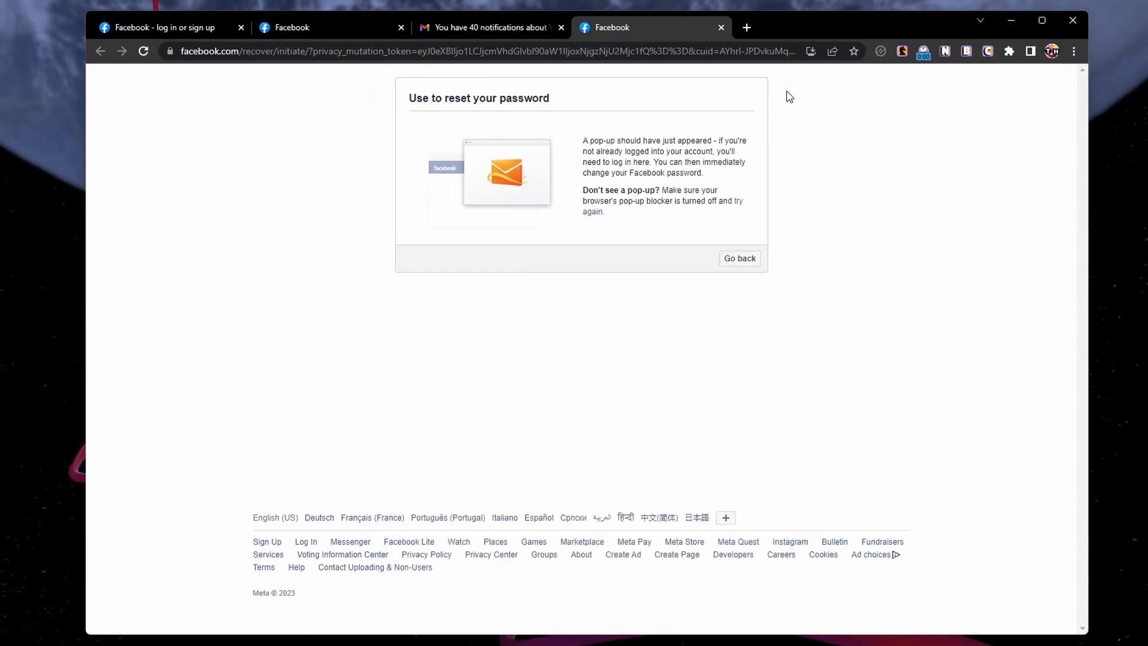